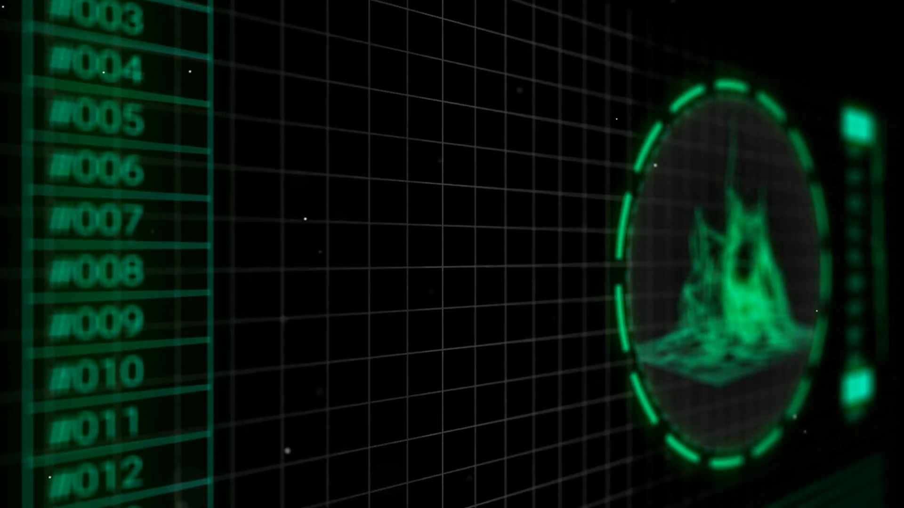
# Run the banner command in msfconsole and browse to the Exploitation Tools menu
pyautogui.click(92, 201)
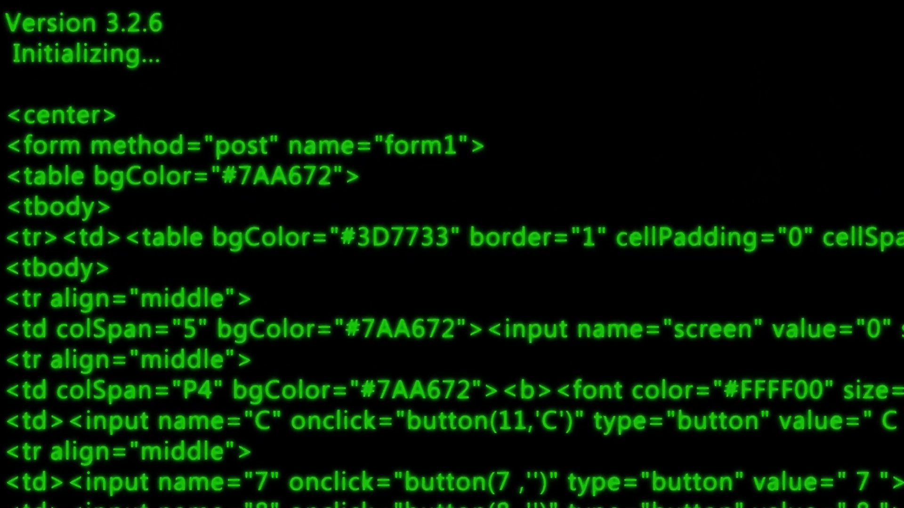
pyautogui.write('banner')
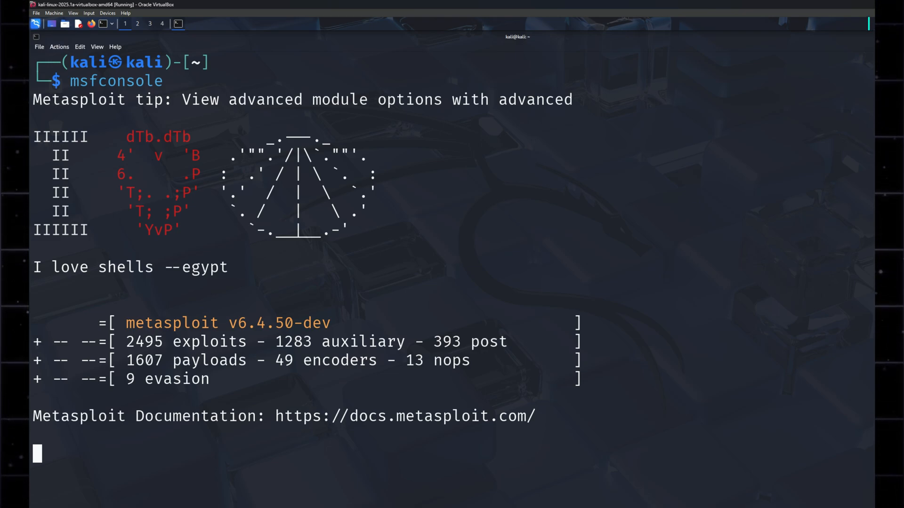
pyautogui.click(90, 22)
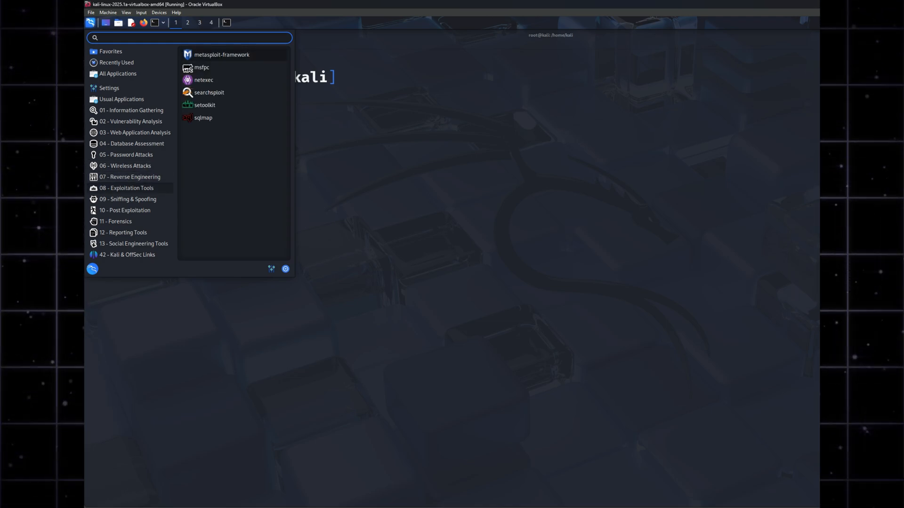
# Launch metasploit-framework from the 08 - Exploitation Tools menu
pyautogui.click(221, 55)
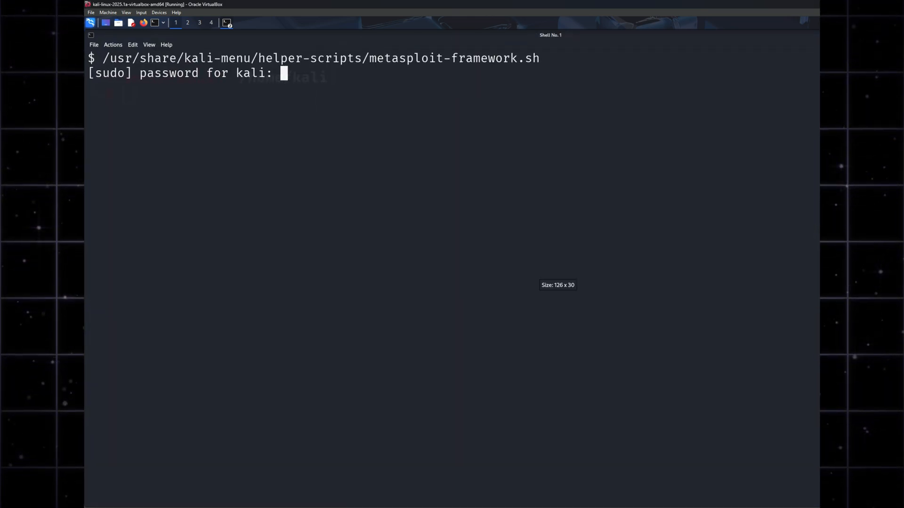
# Submit the sudo password and run help at the msf6 prompt
pyautogui.press('Enter')
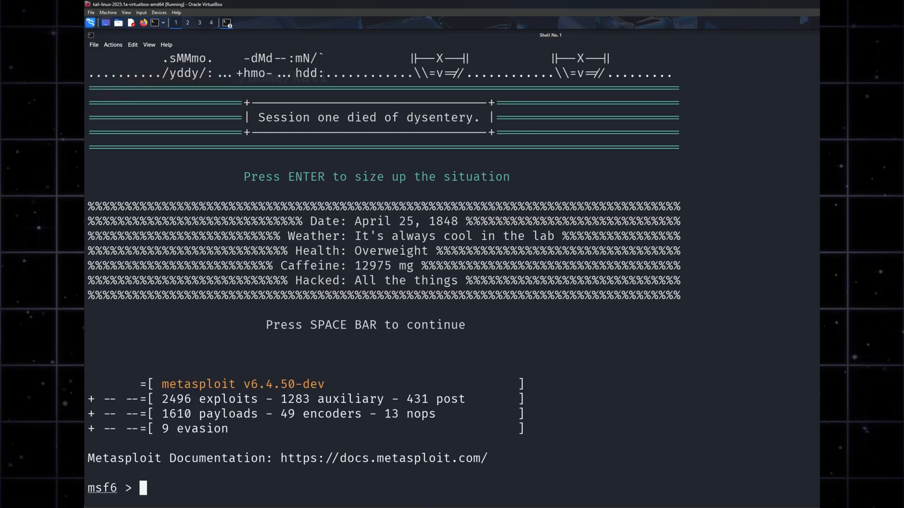
pyautogui.write('help')
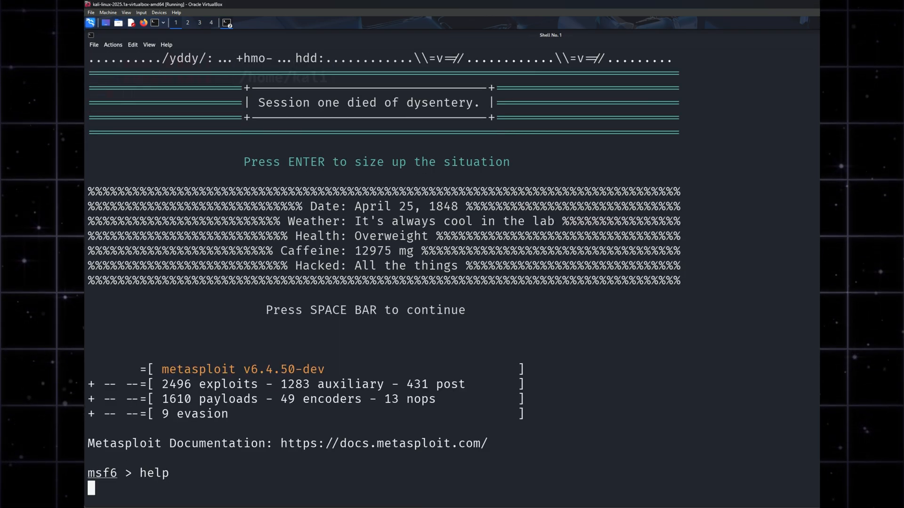
pyautogui.press('Return')
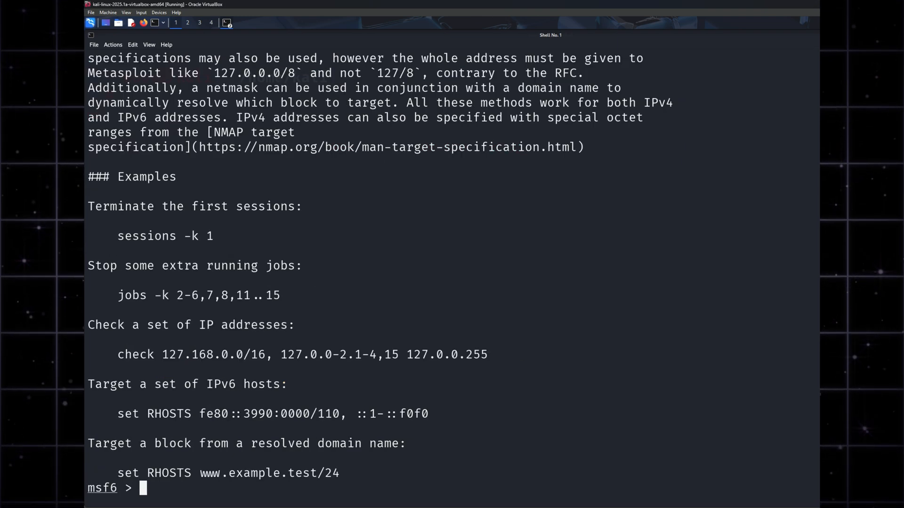